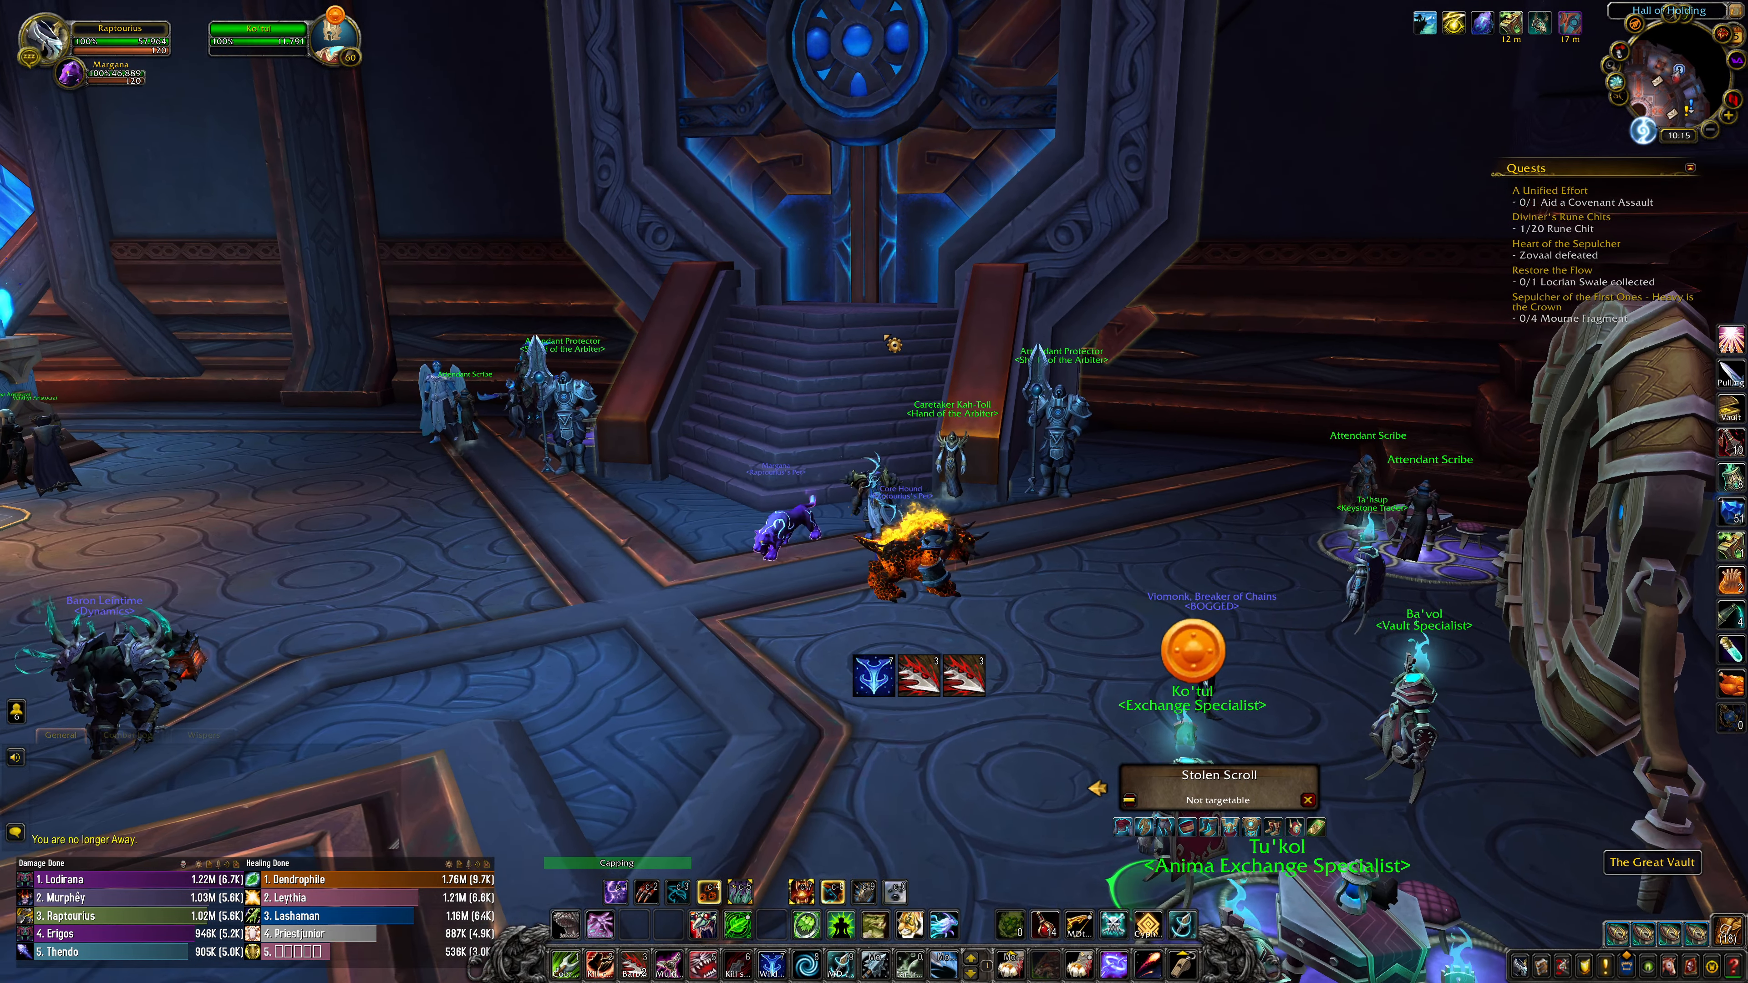
- Open the Great Vault in Oribos to view this week's raid, Mythic+ and PvP rewards
left_click(1653, 862)
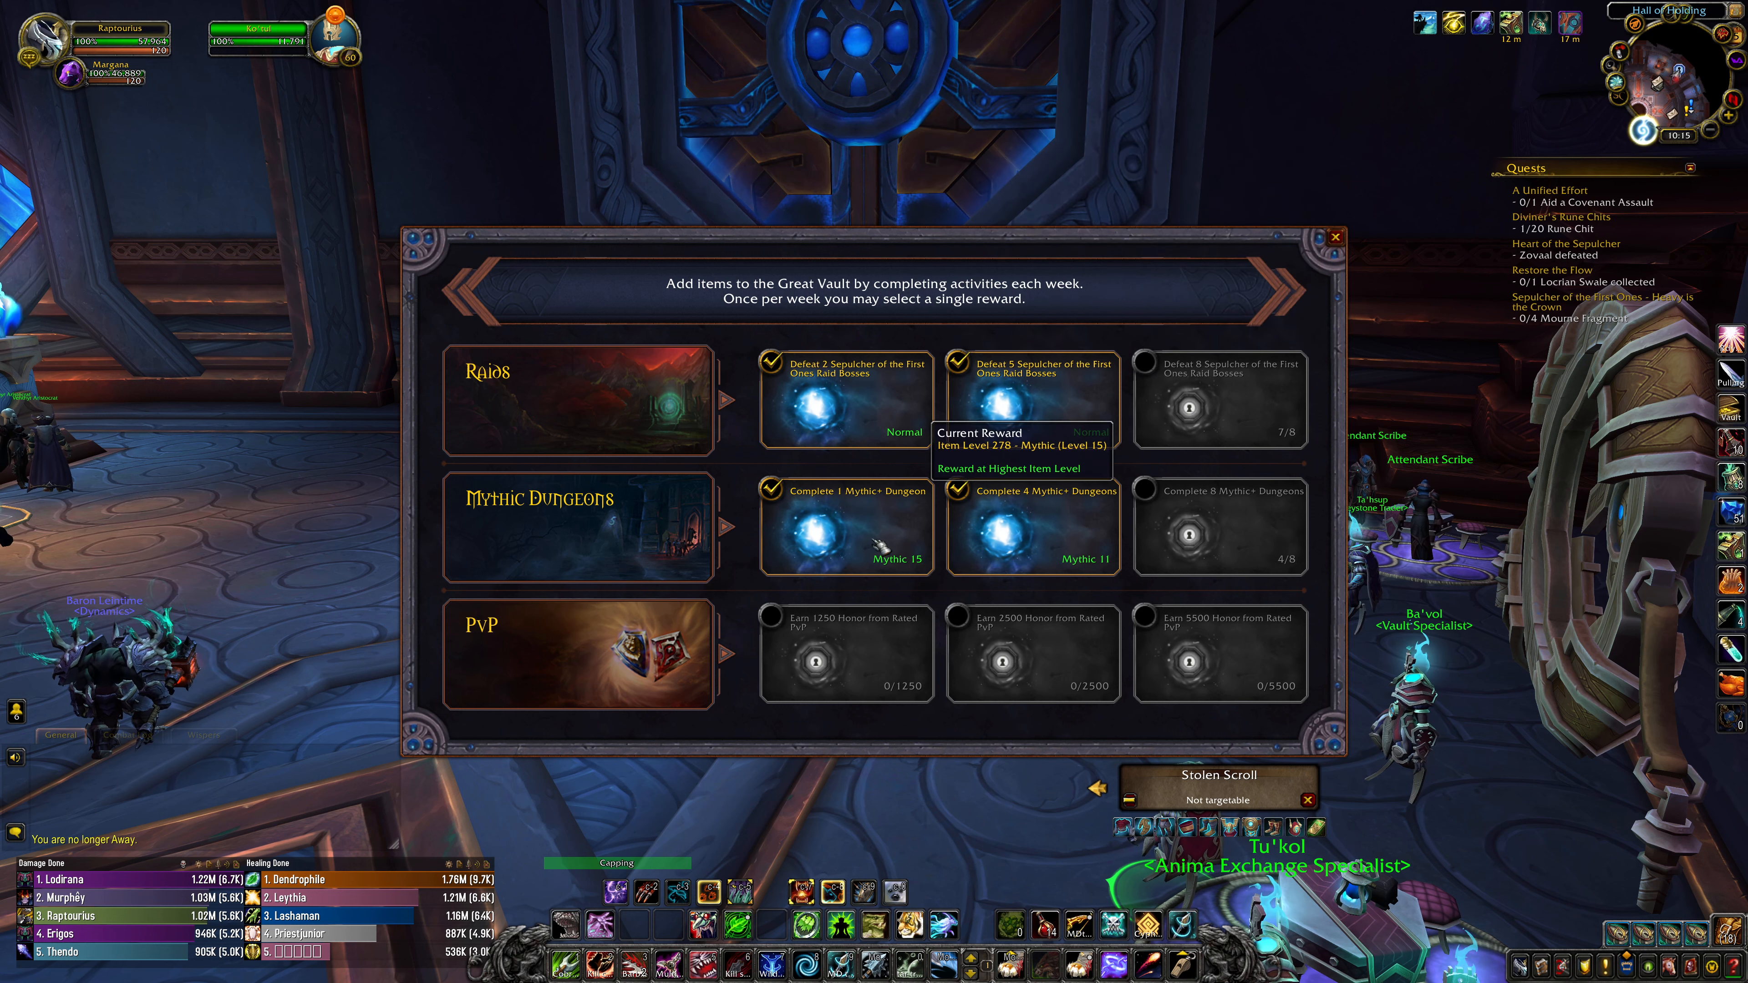
mouse_move(1031, 524)
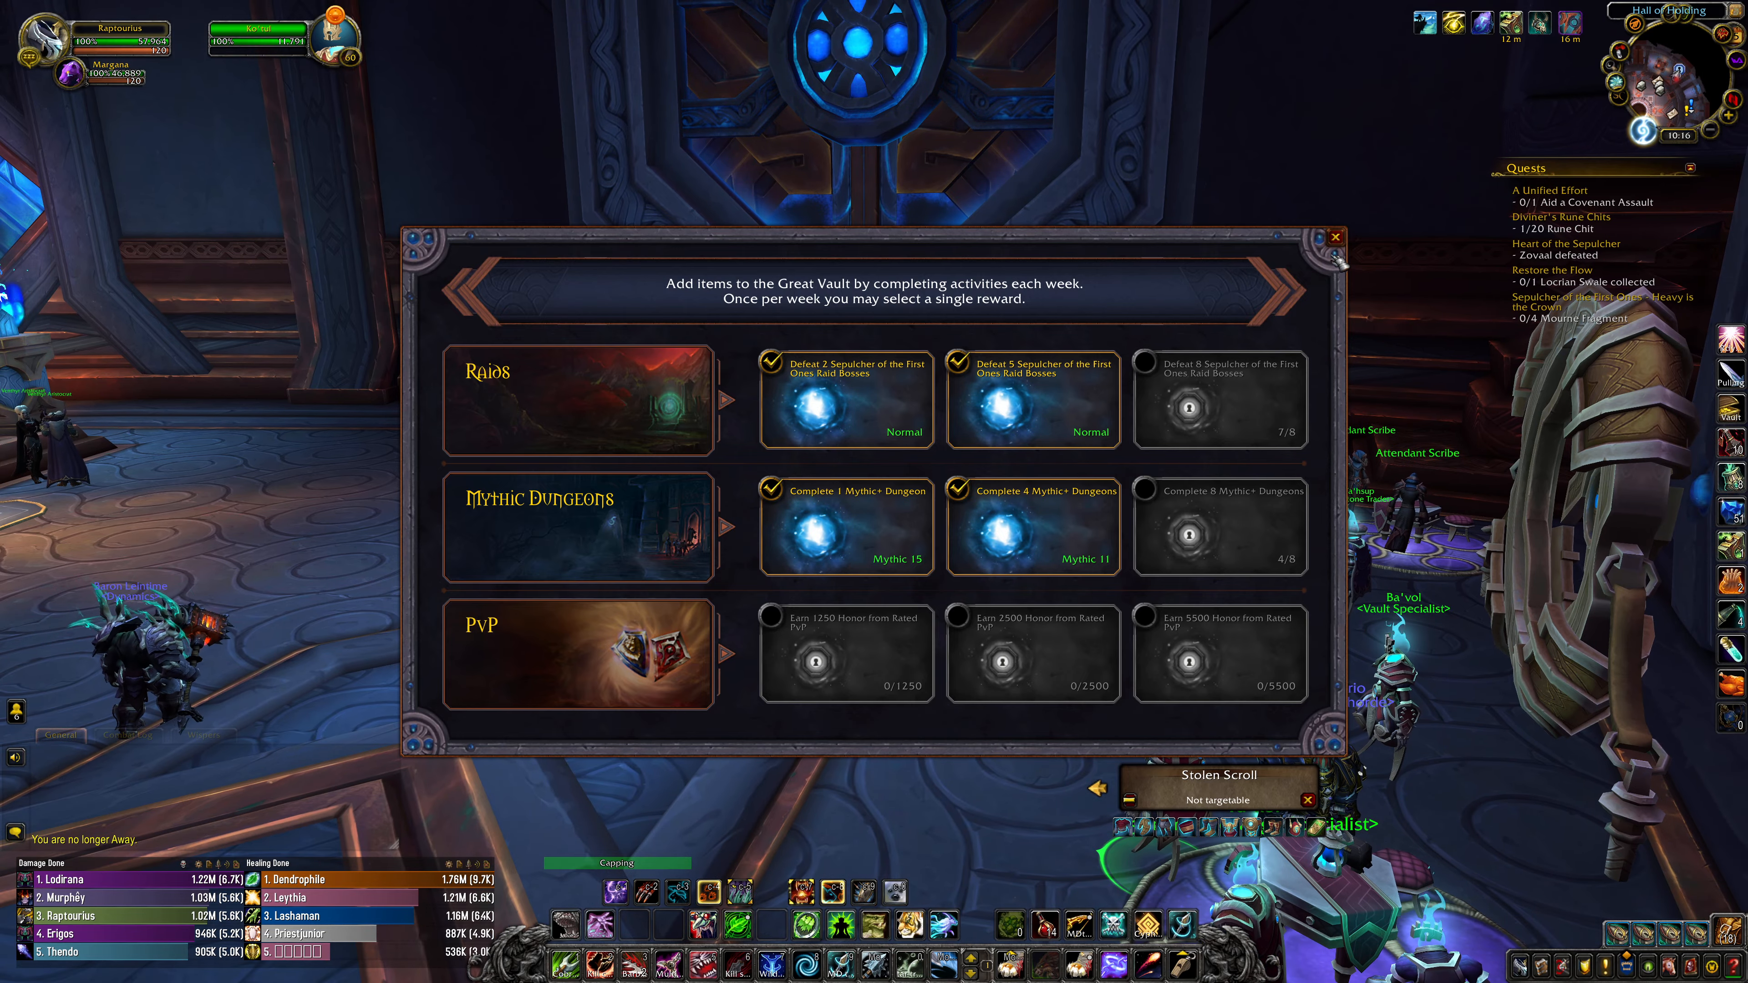
- Bring up the Wowhead article 'Upcoming Great Vault Rewards Update - Socket Items Return!'
left_click(1332, 238)
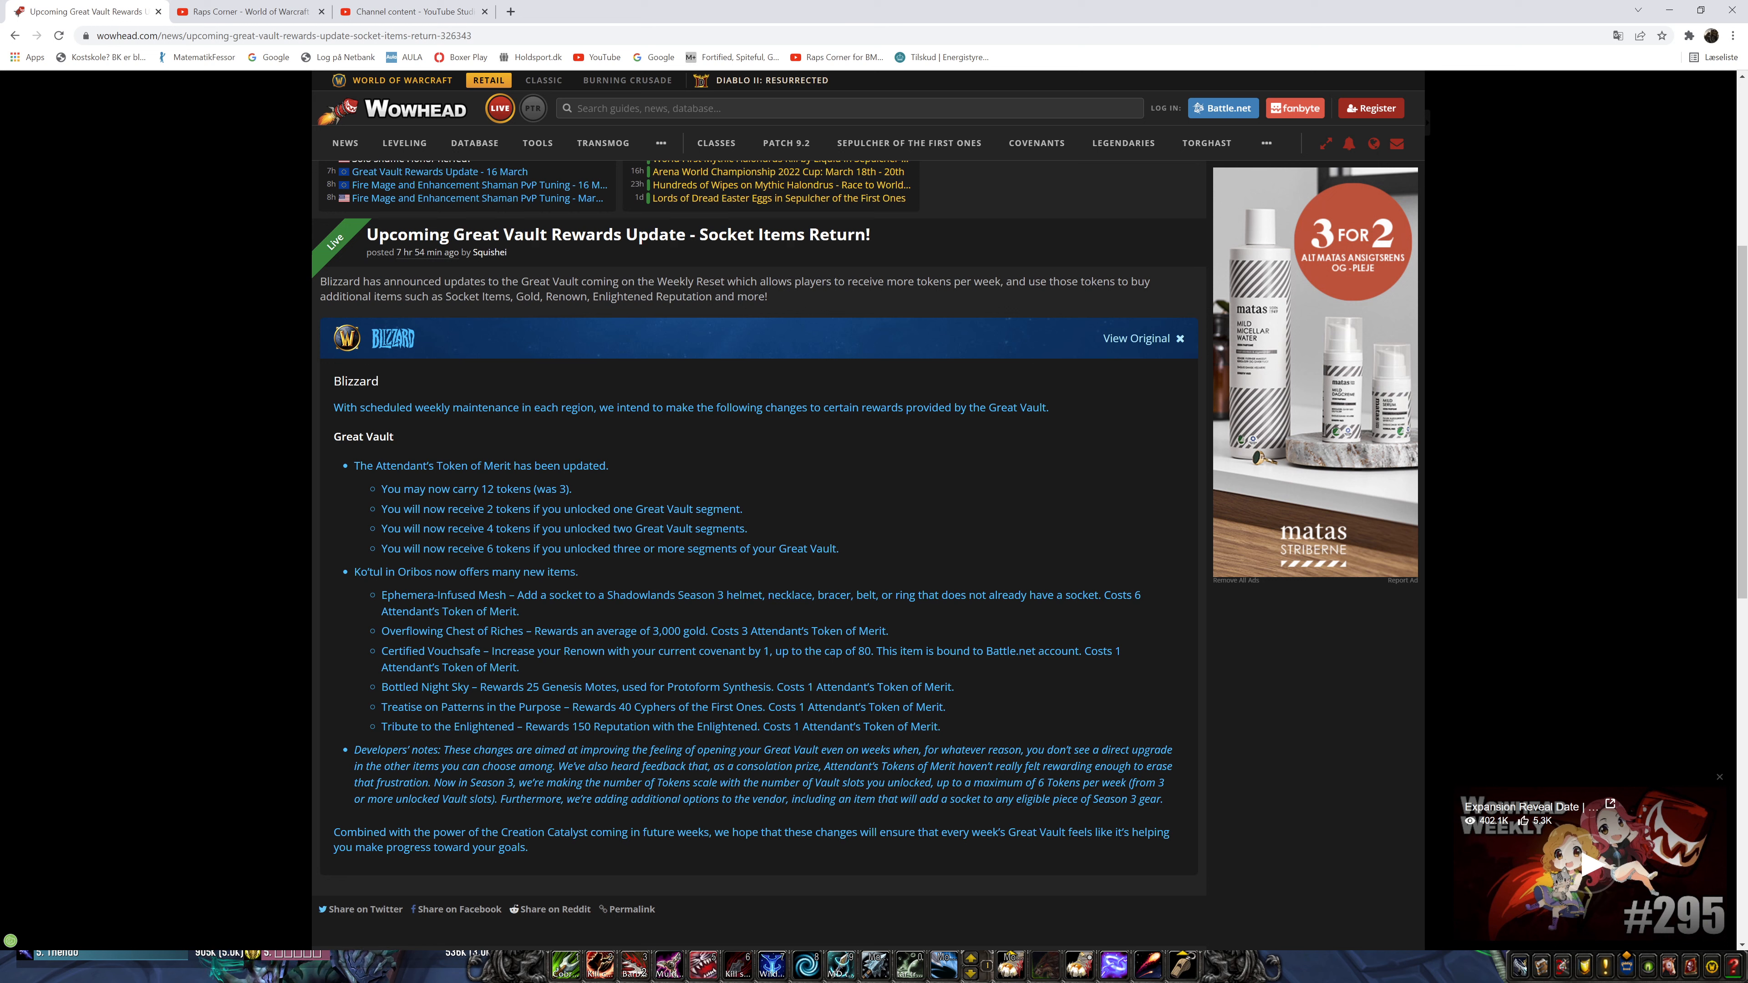
mouse_move(693, 647)
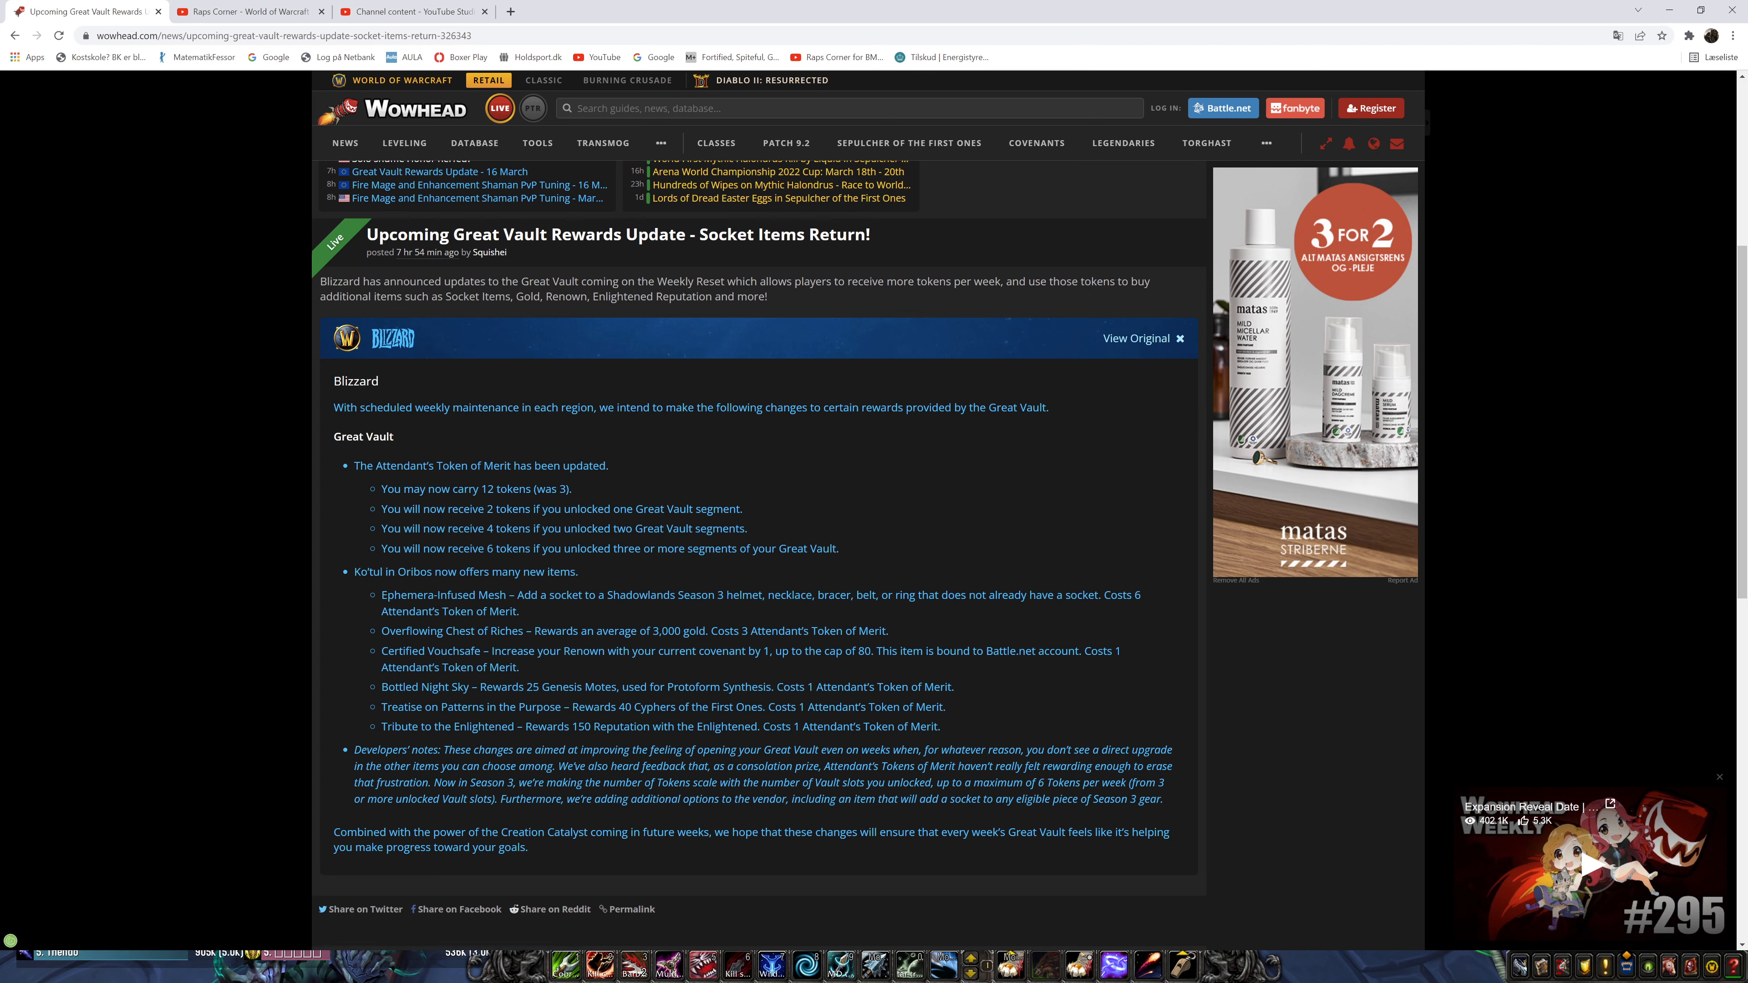
mouse_move(740, 610)
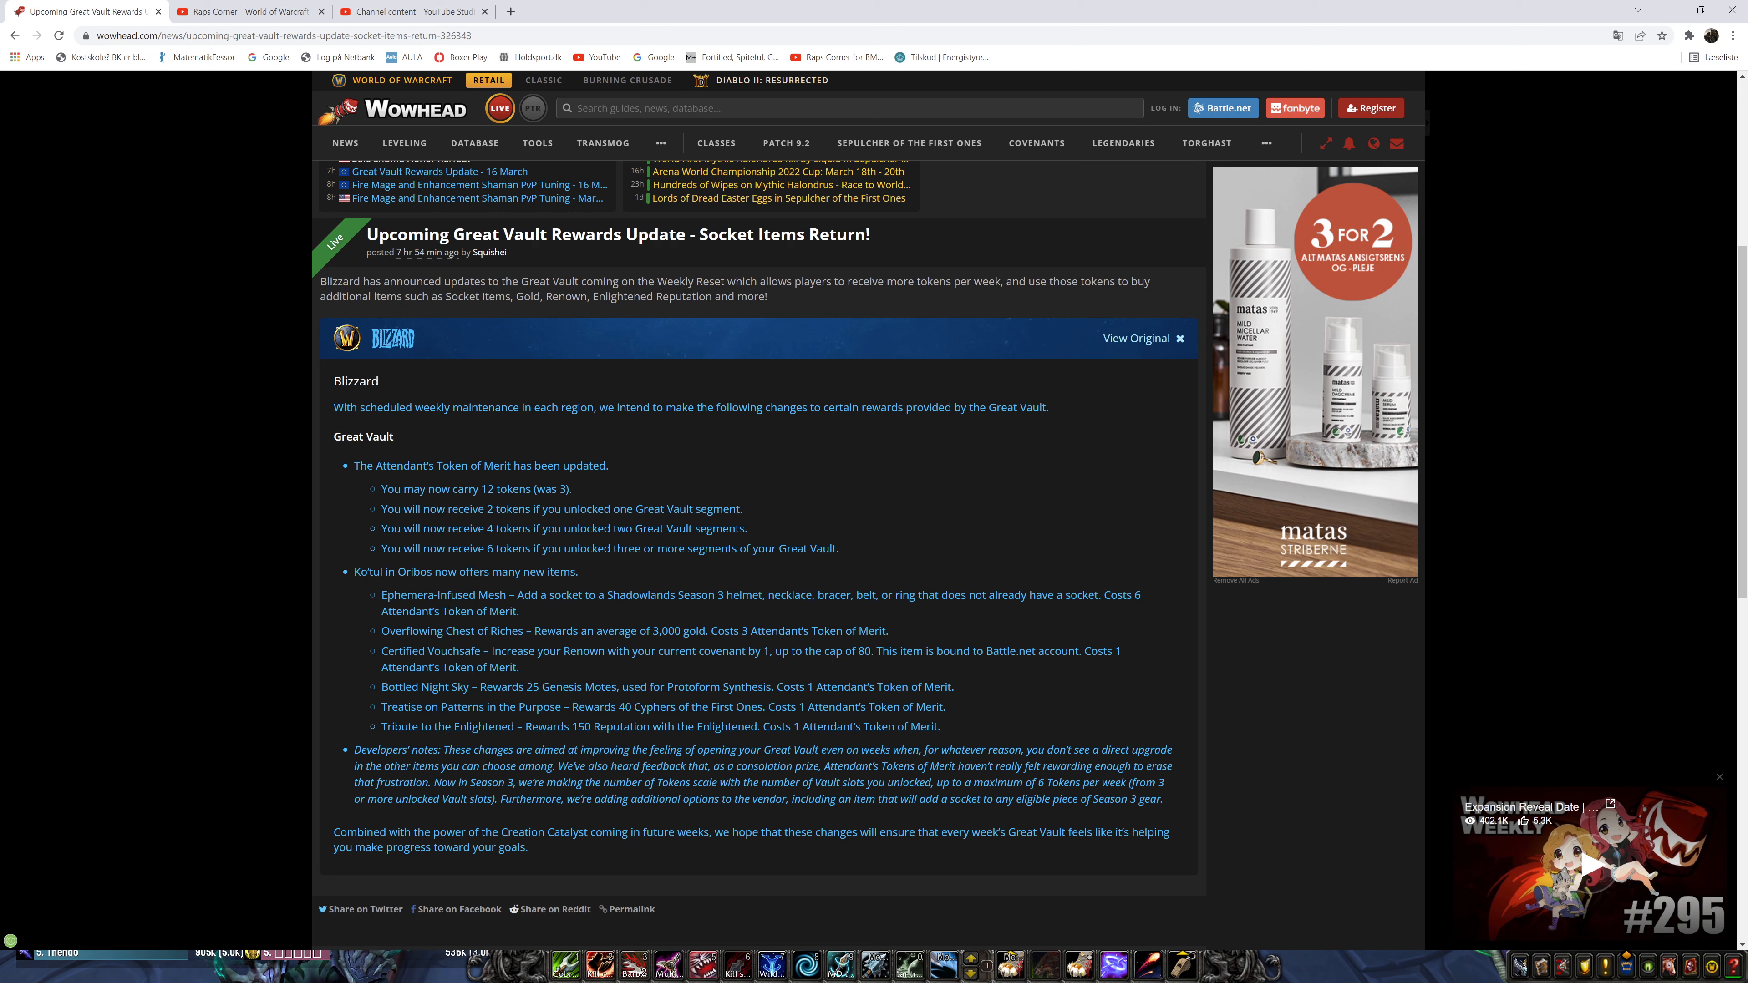
mouse_move(756, 937)
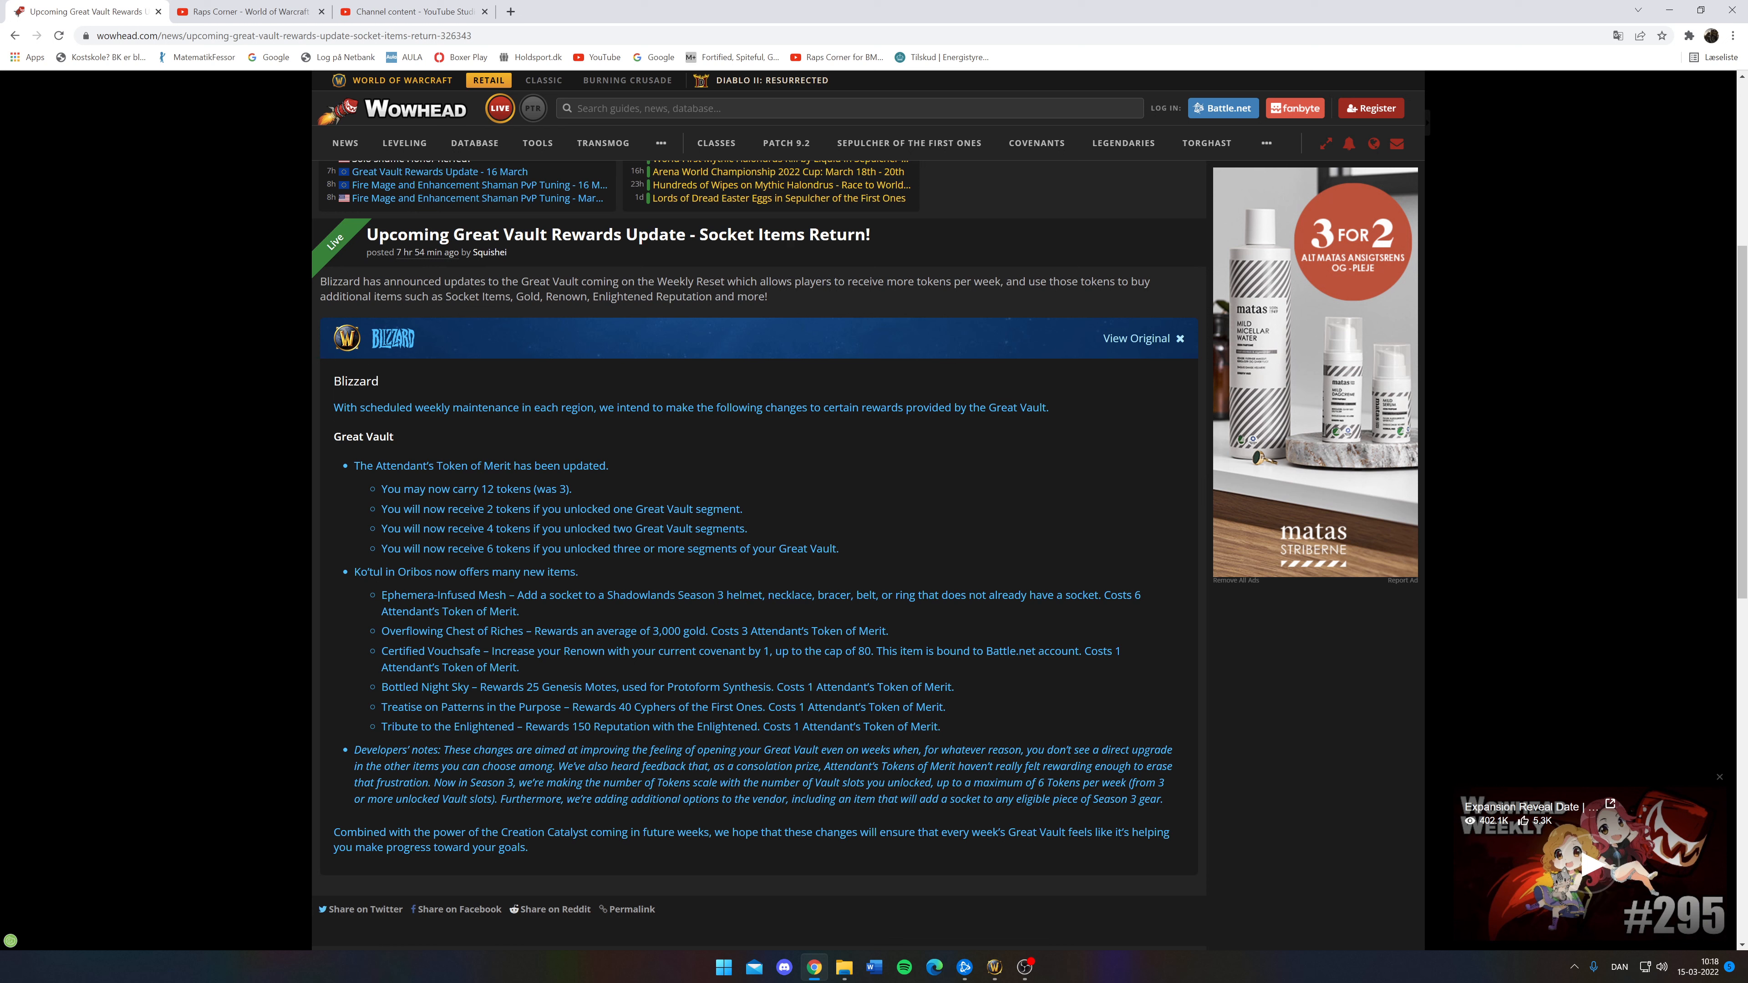
mouse_move(591, 576)
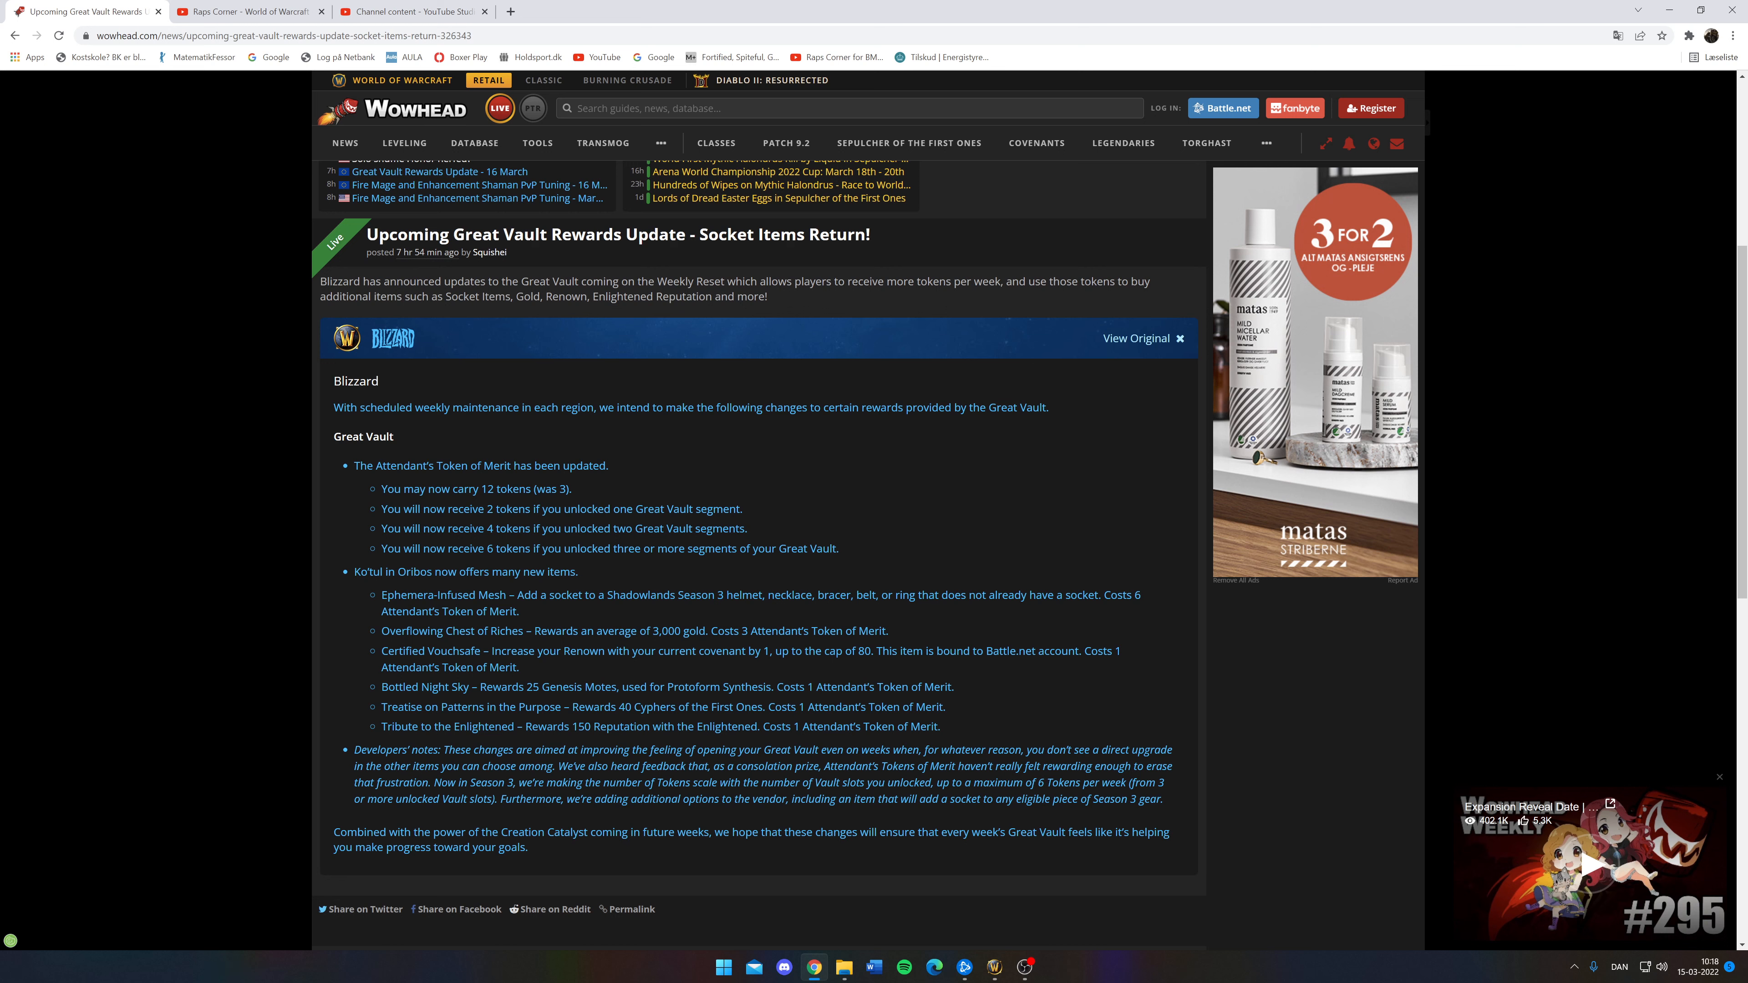
mouse_move(696, 566)
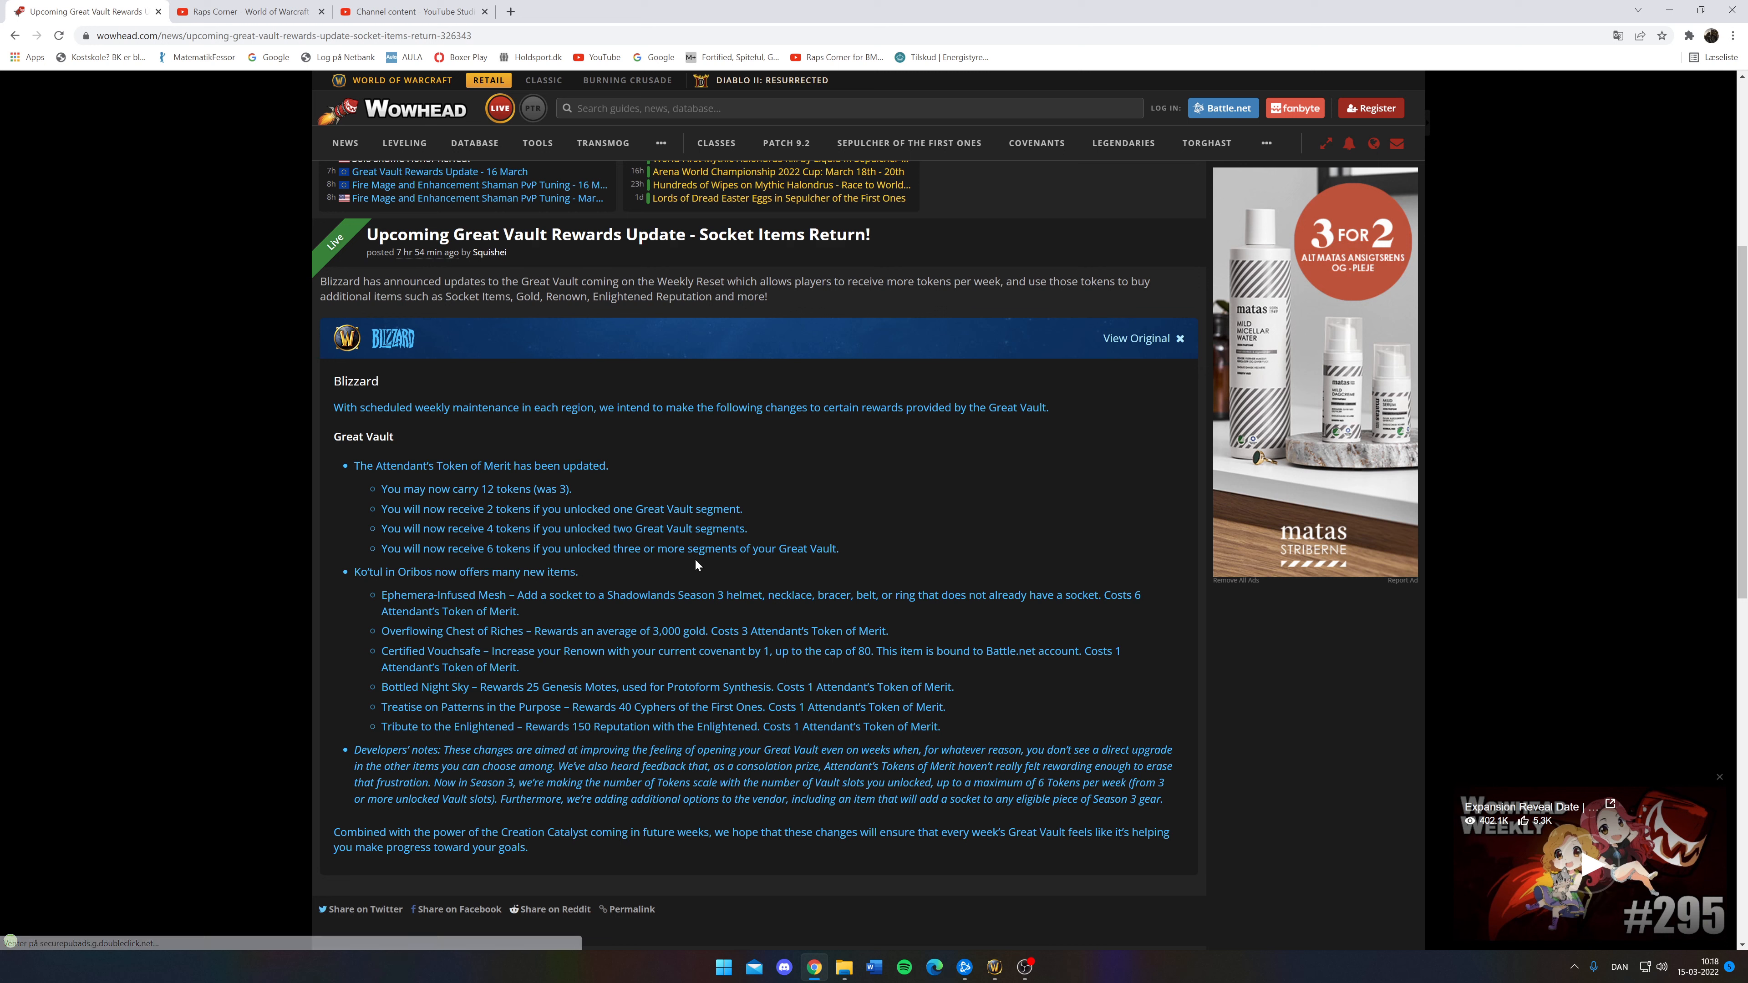
mouse_move(1387, 312)
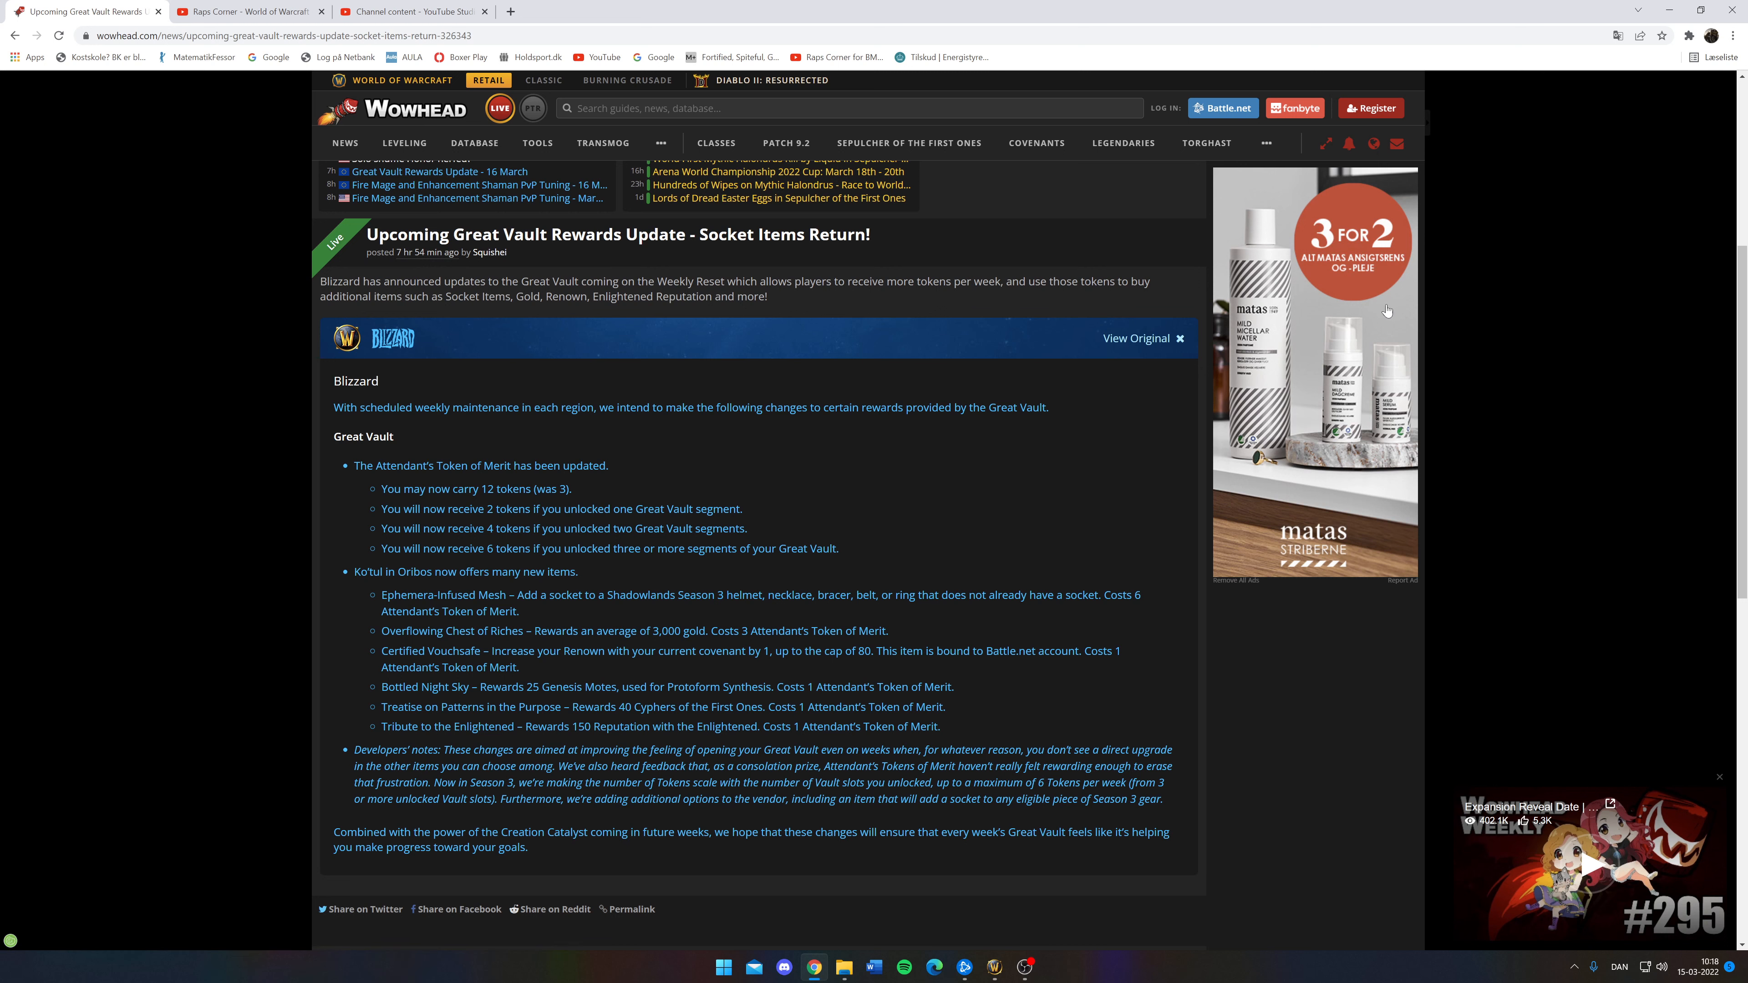
mouse_move(1158, 515)
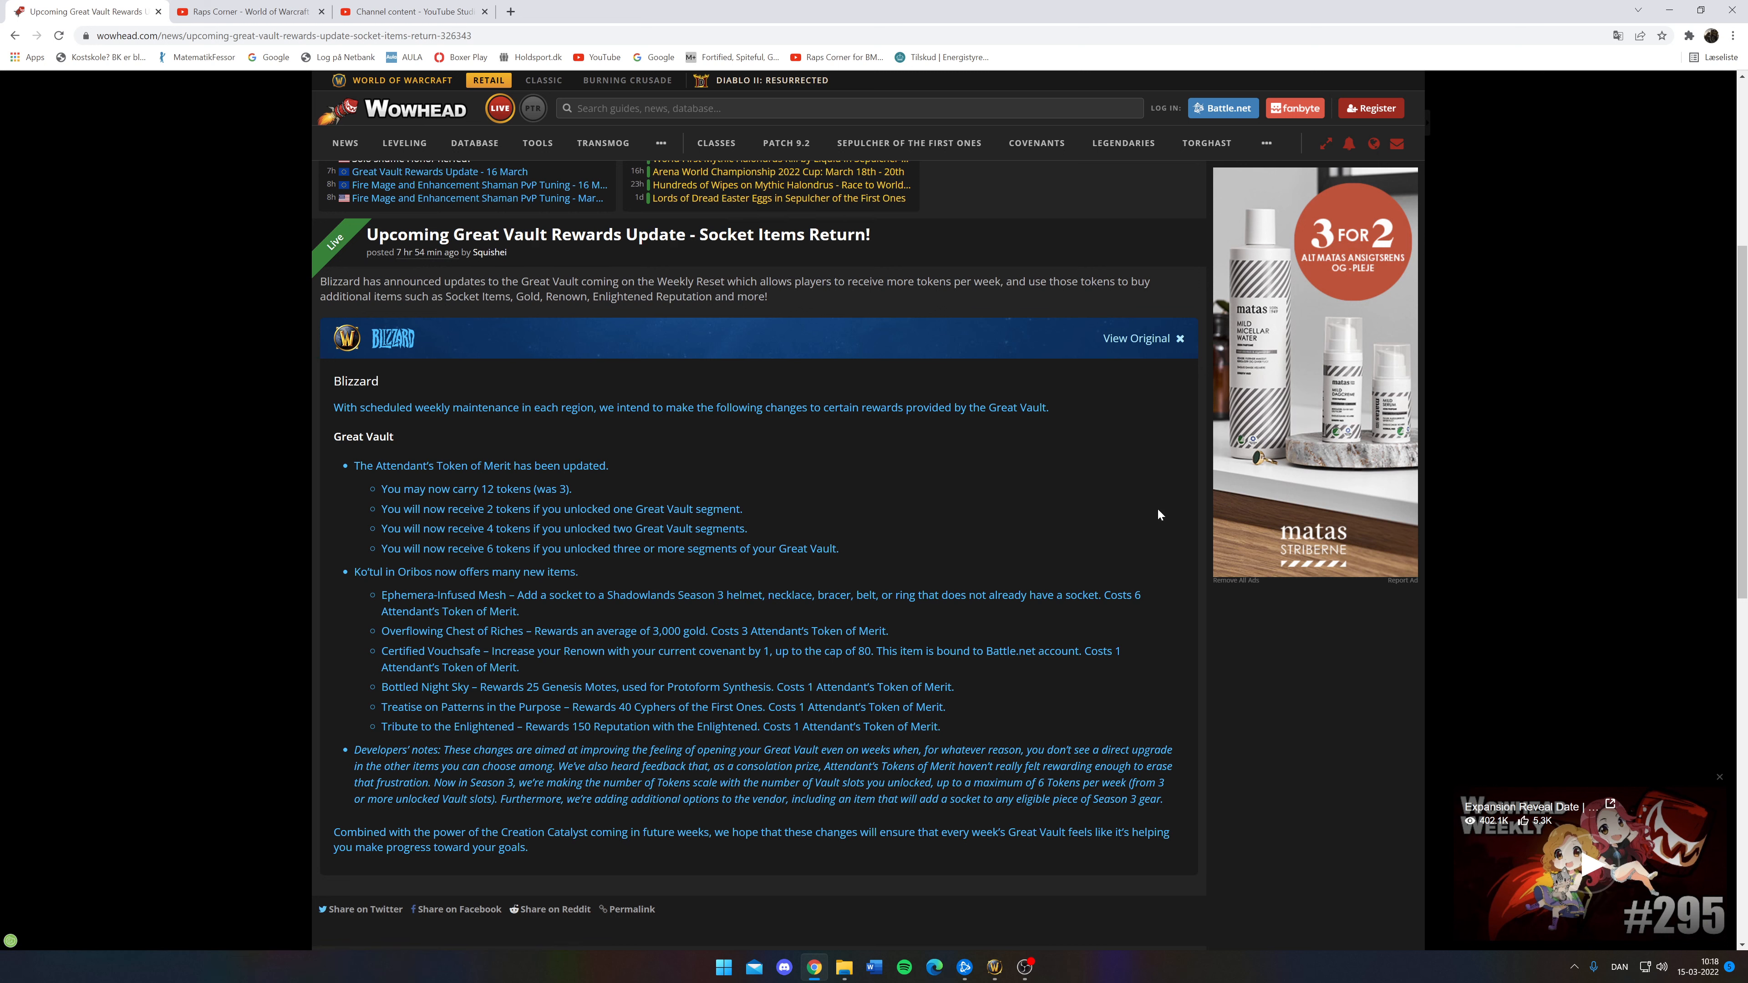
mouse_move(1141, 537)
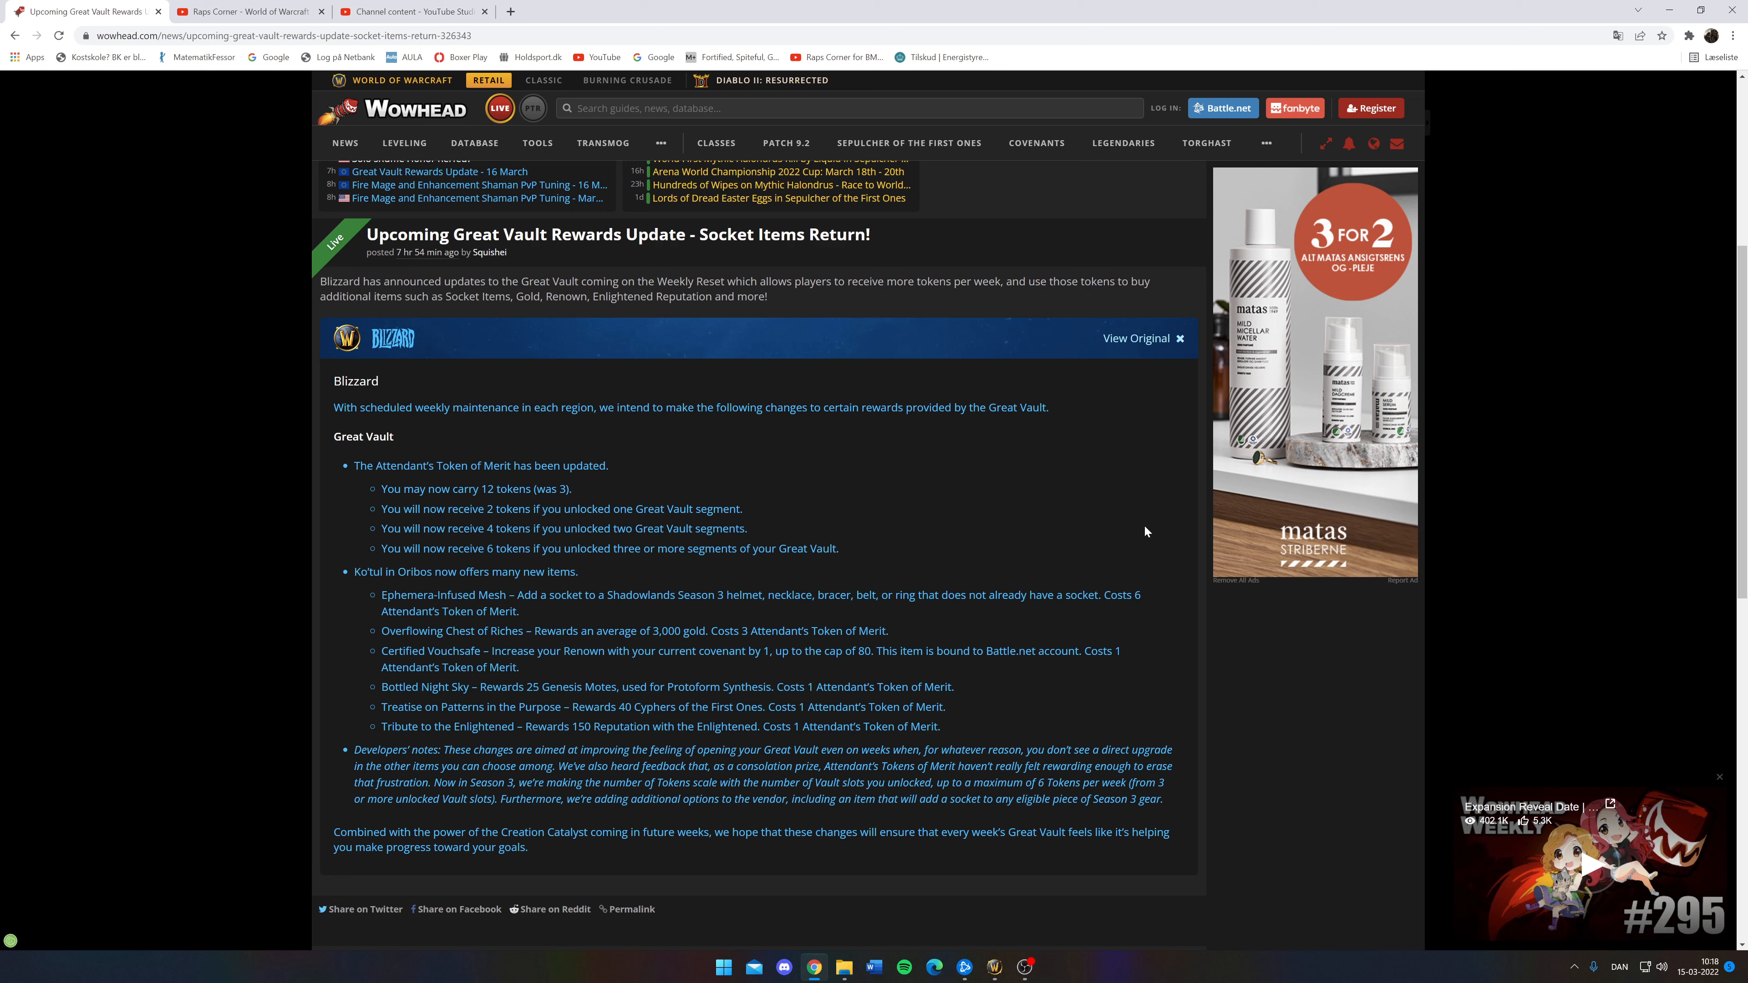
mouse_move(1098, 525)
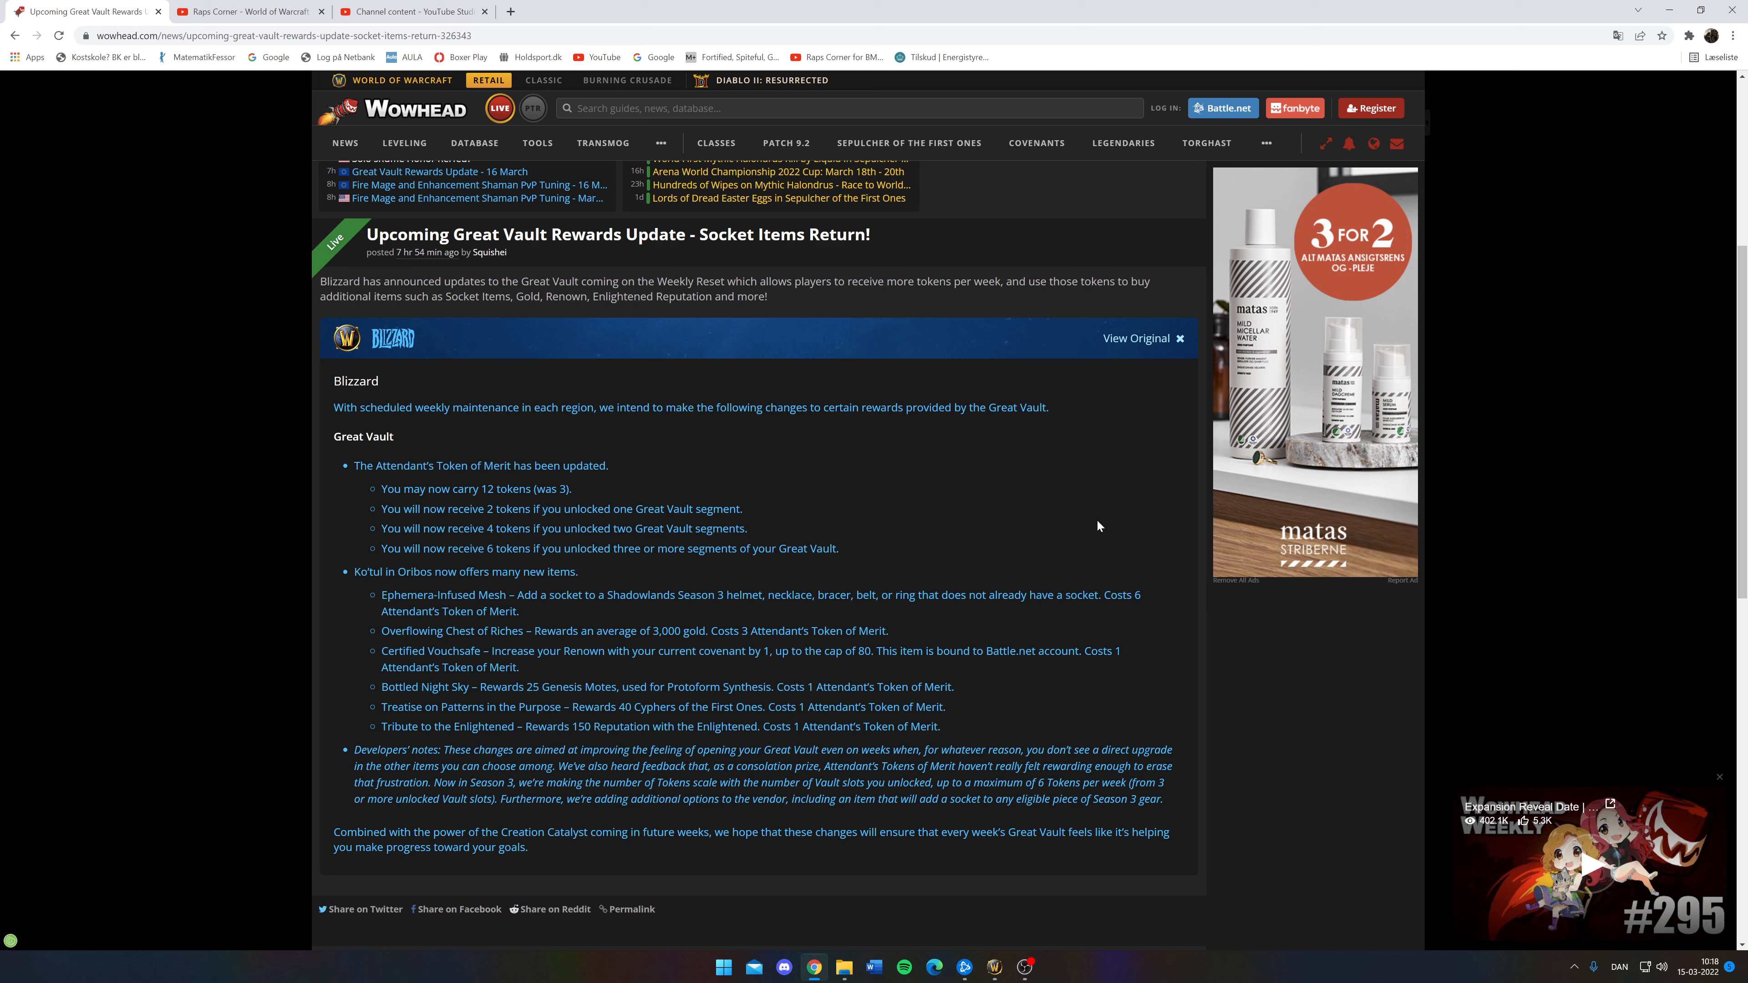